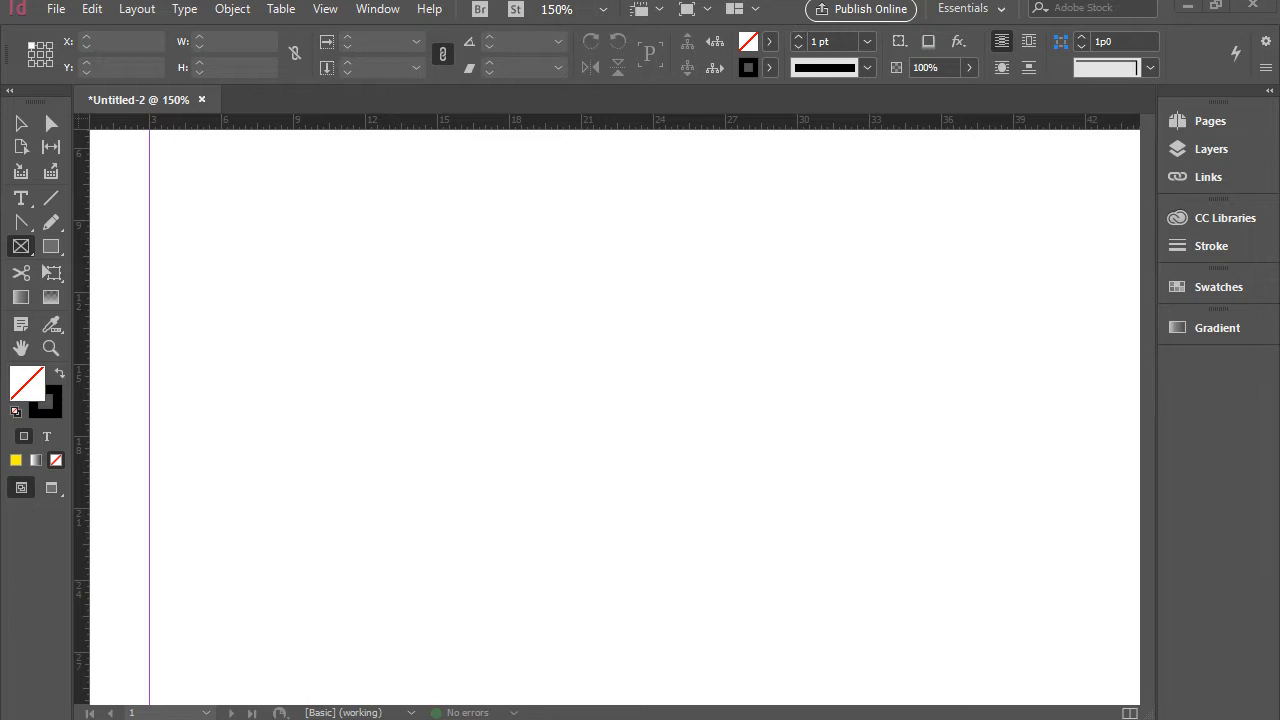
mouse_move(322, 260)
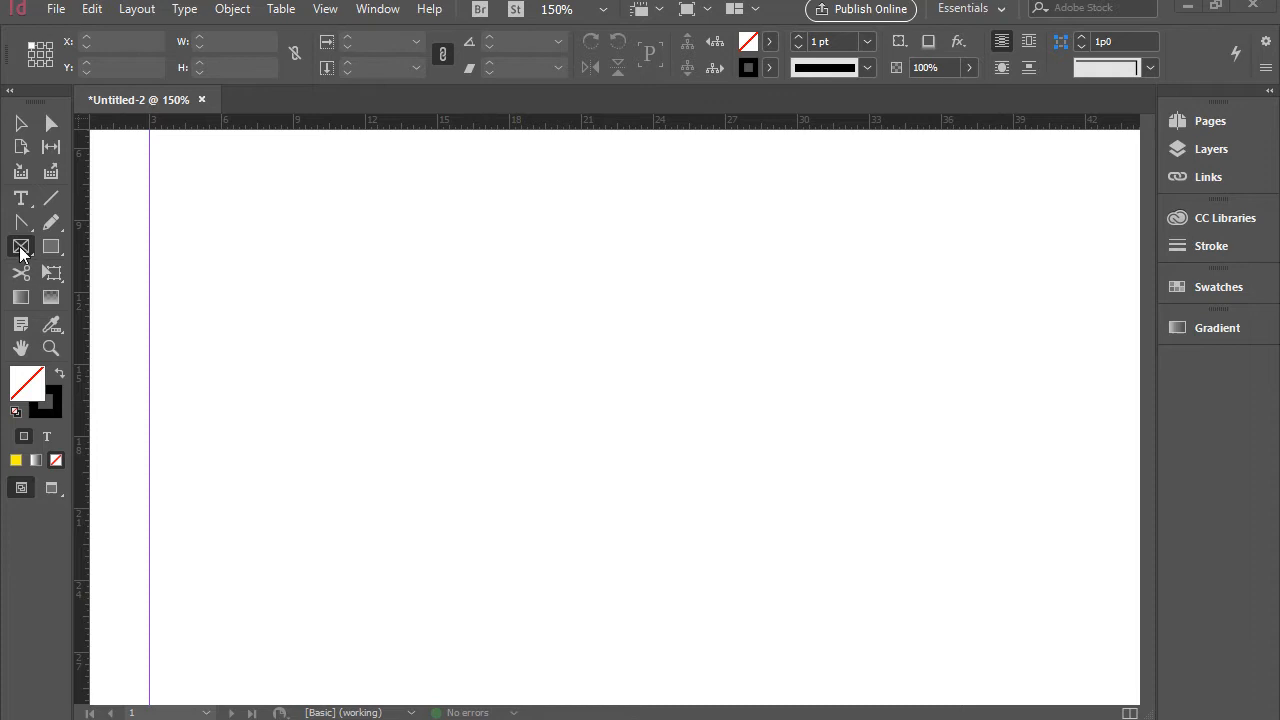
Step: Pick the Rectangle Frame Tool to draw image placeholder frames
left_click(20, 248)
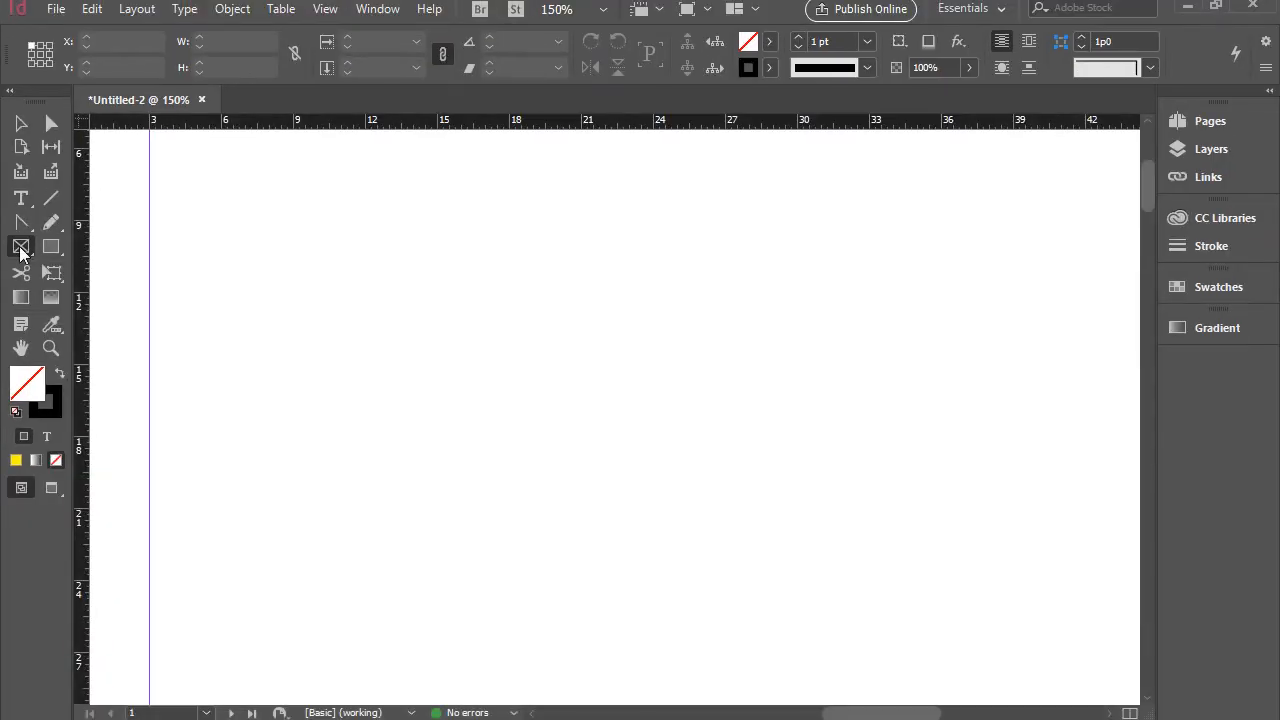
Step: Draw a rectangular image frame mid-page and enlarge it
left_click_drag(350, 288, 616, 432)
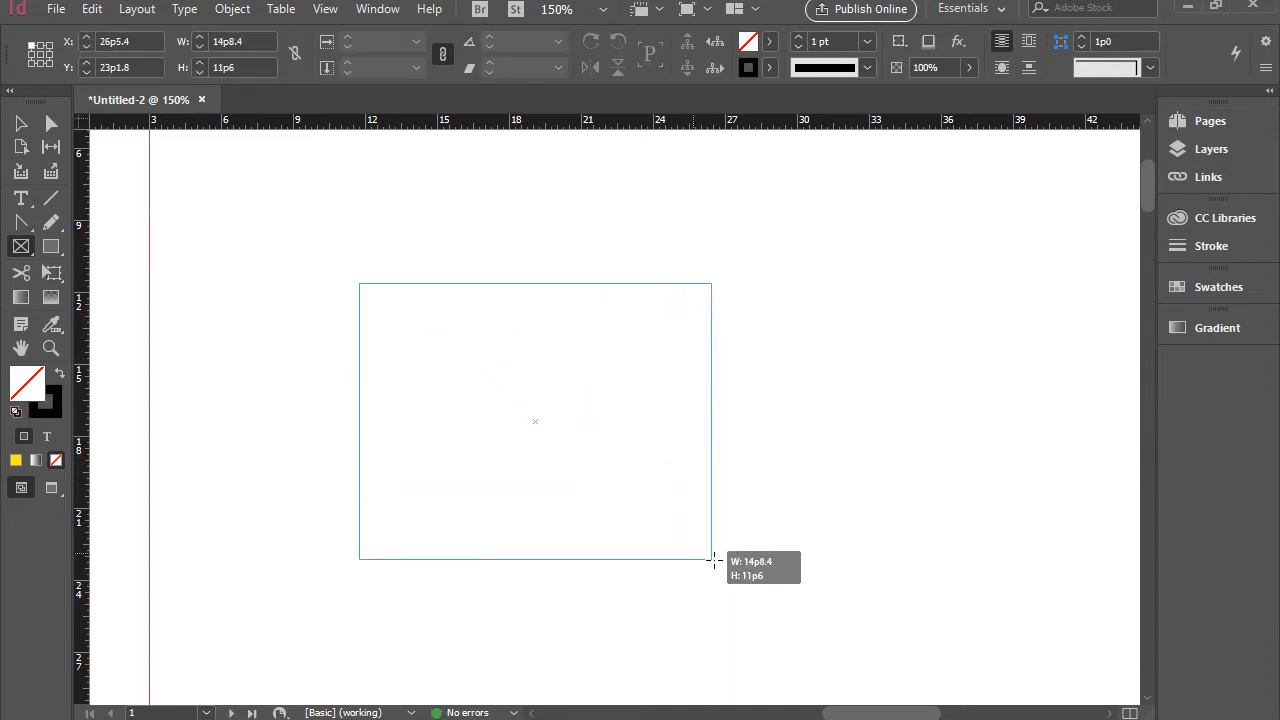
left_click_drag(712, 558, 828, 592)
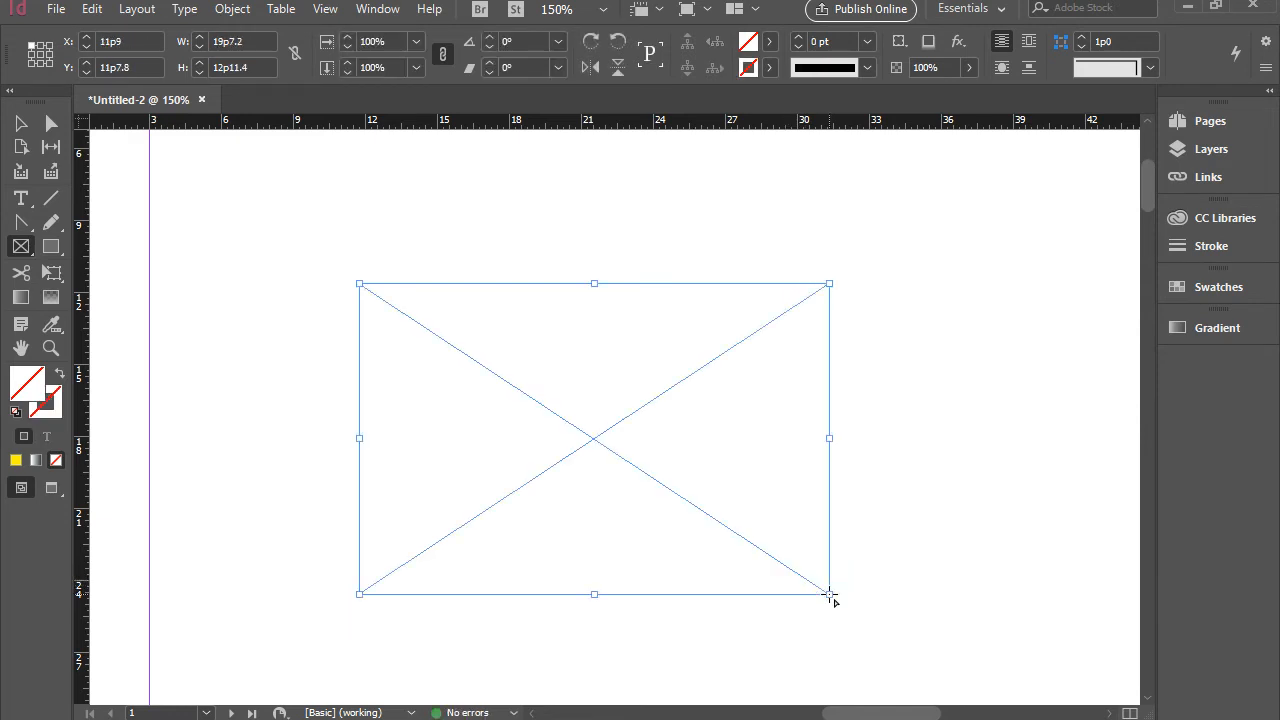
mouse_move(712, 488)
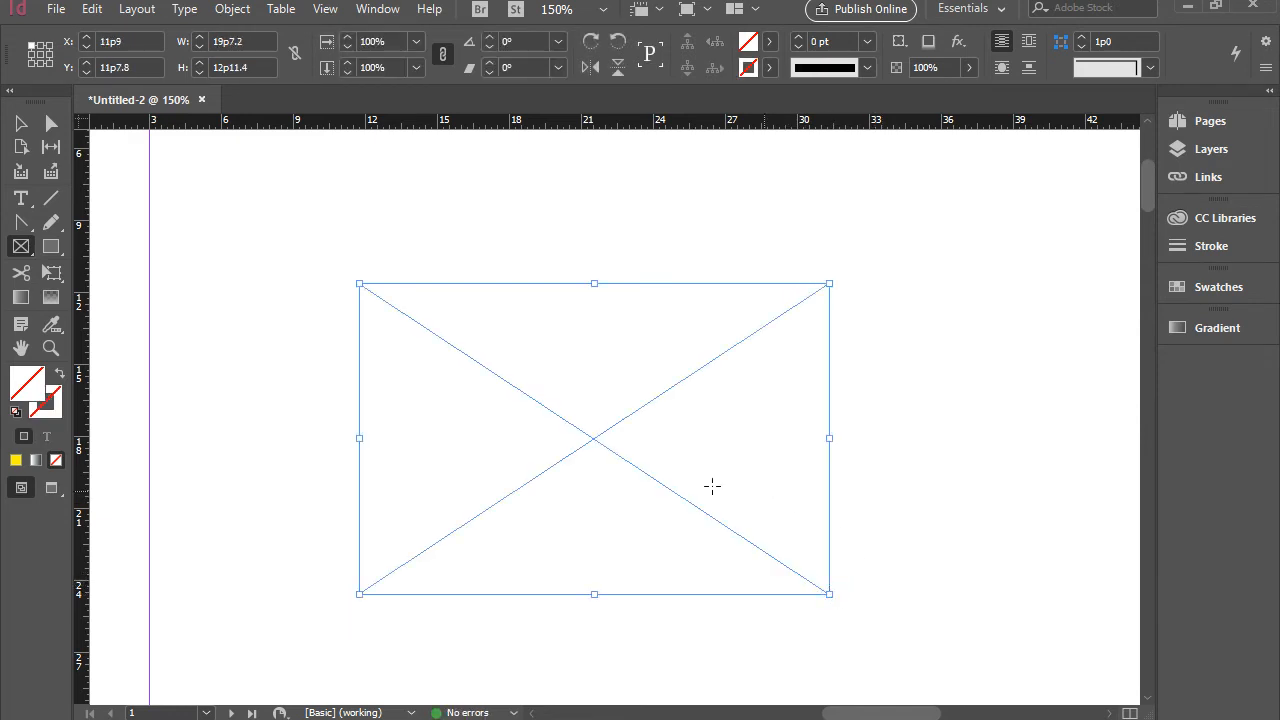
mouse_move(490, 360)
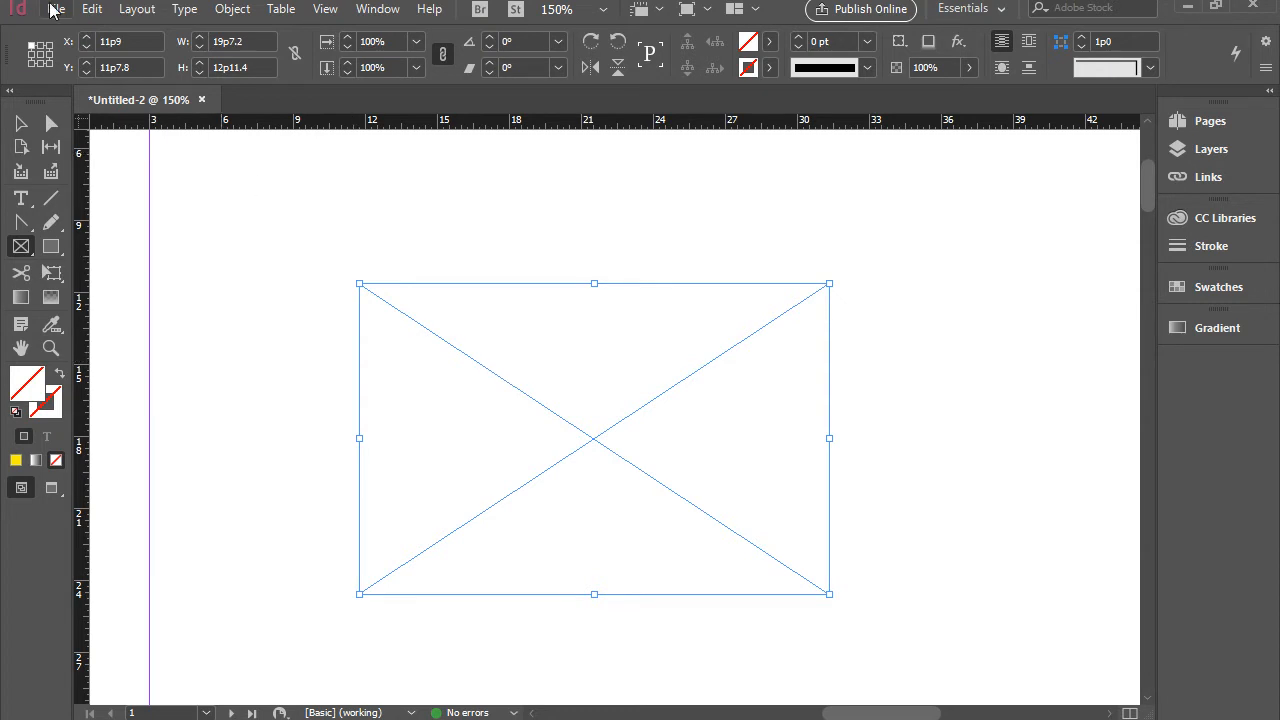
Step: Place the goose photo DSC_0338 from Pictures into the rectangular frame
left_click(56, 8)
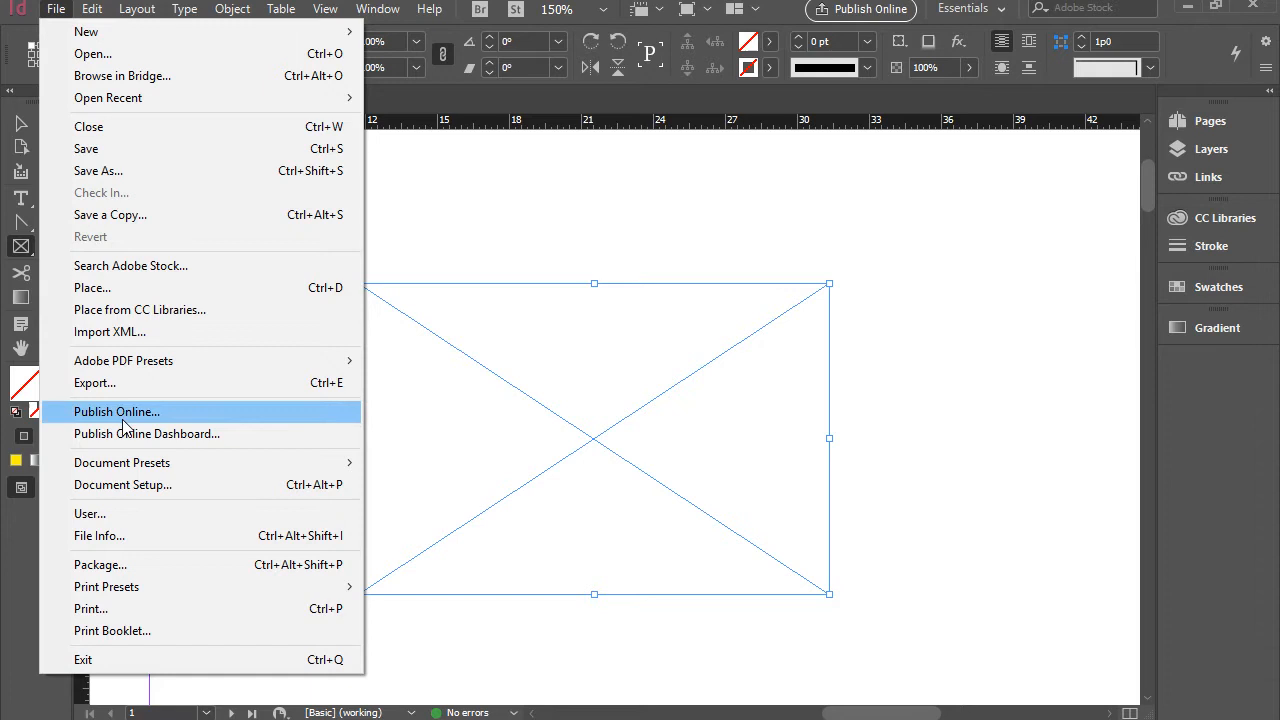
mouse_move(116, 288)
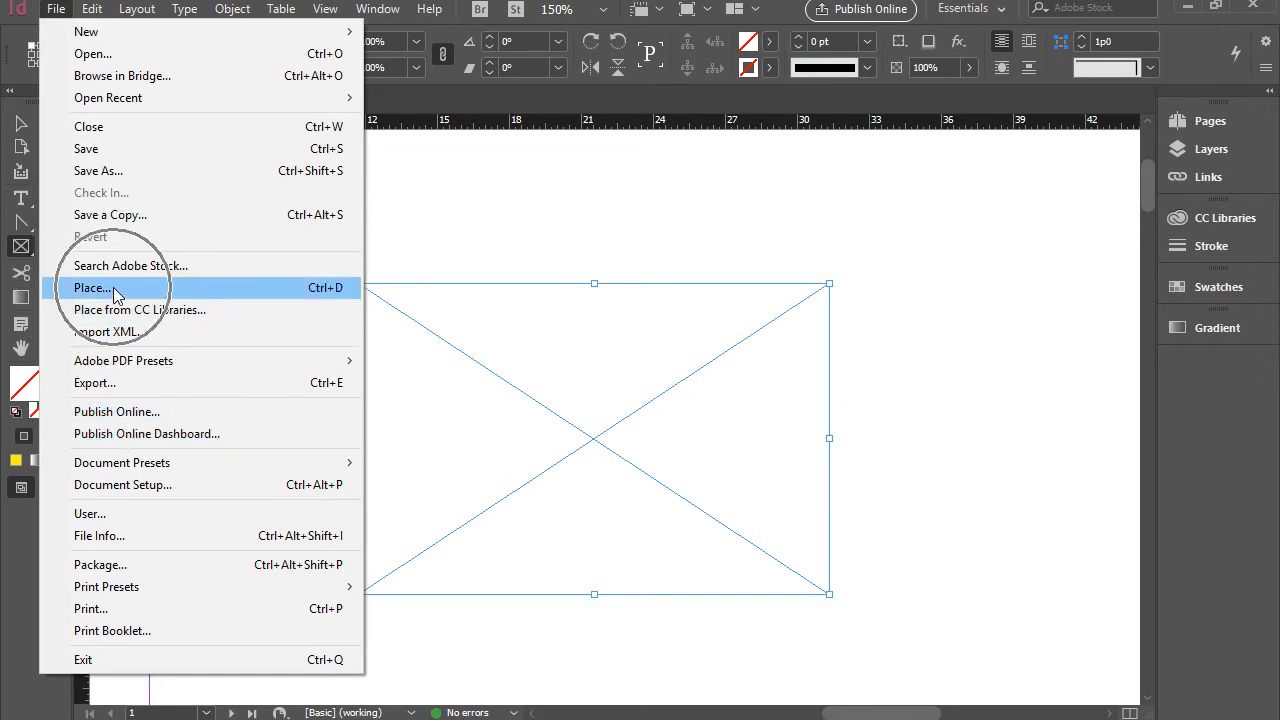
left_click(92, 288)
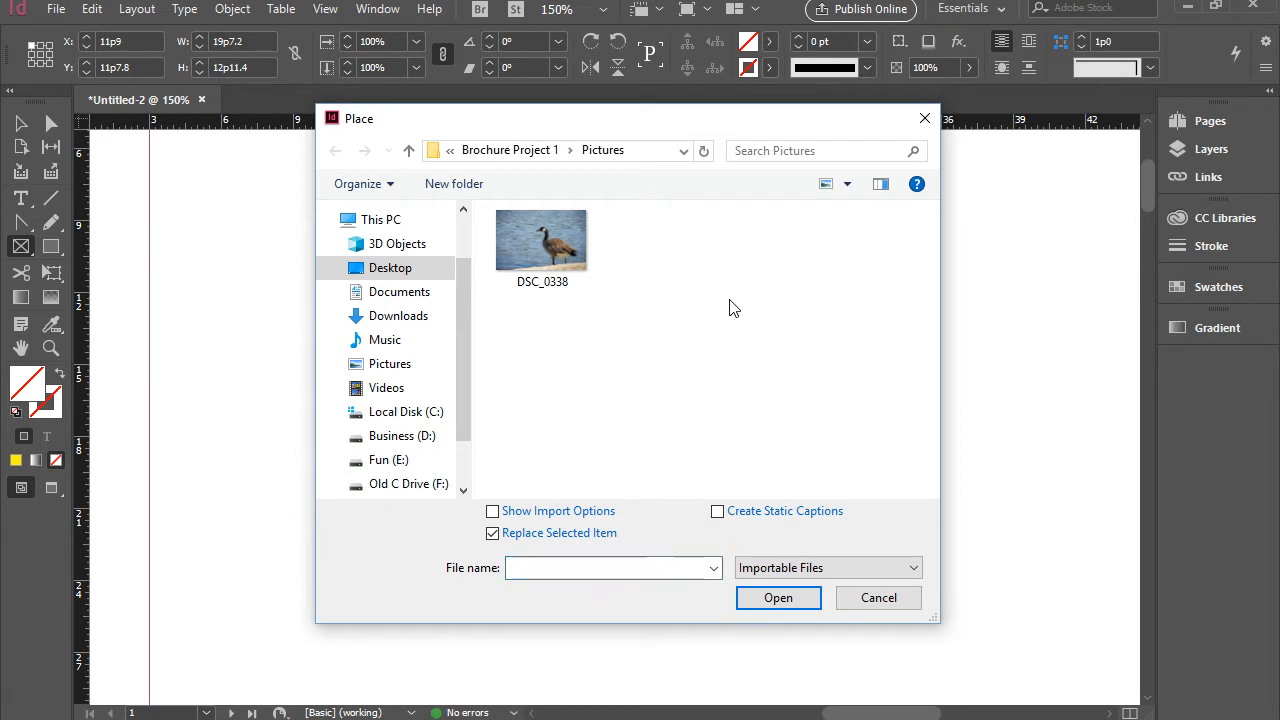
mouse_move(622, 304)
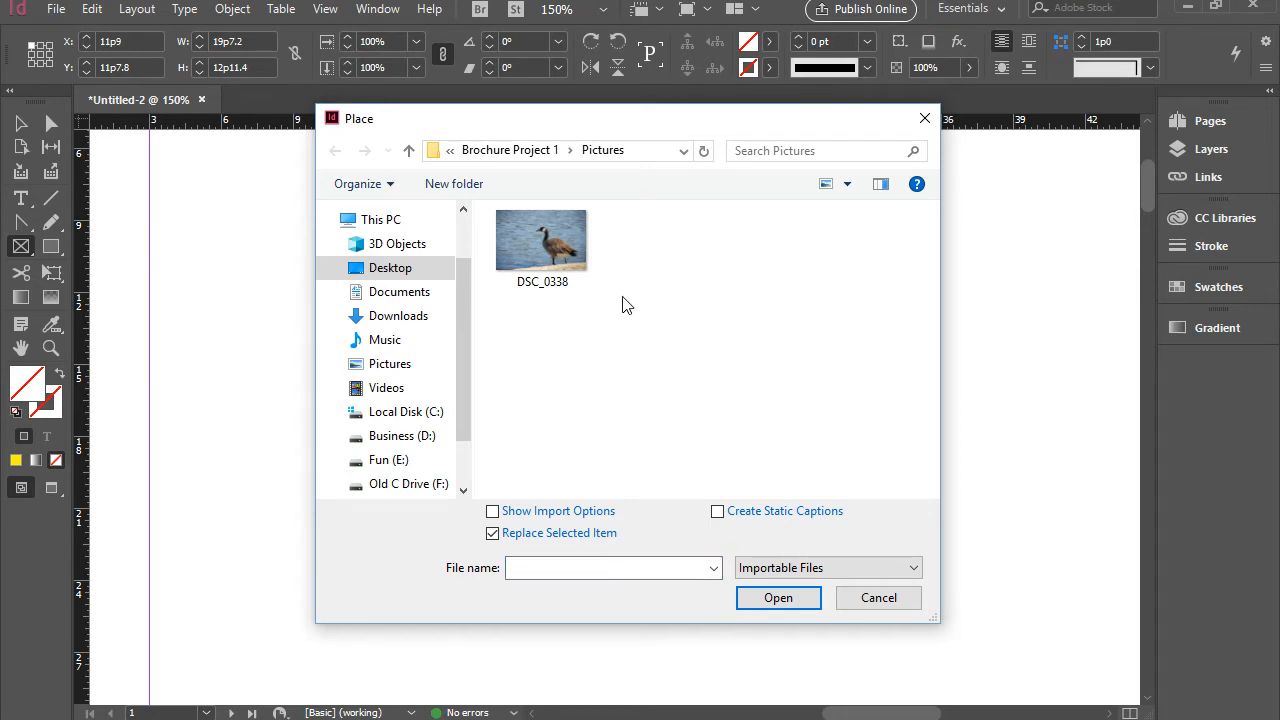
left_click(540, 240)
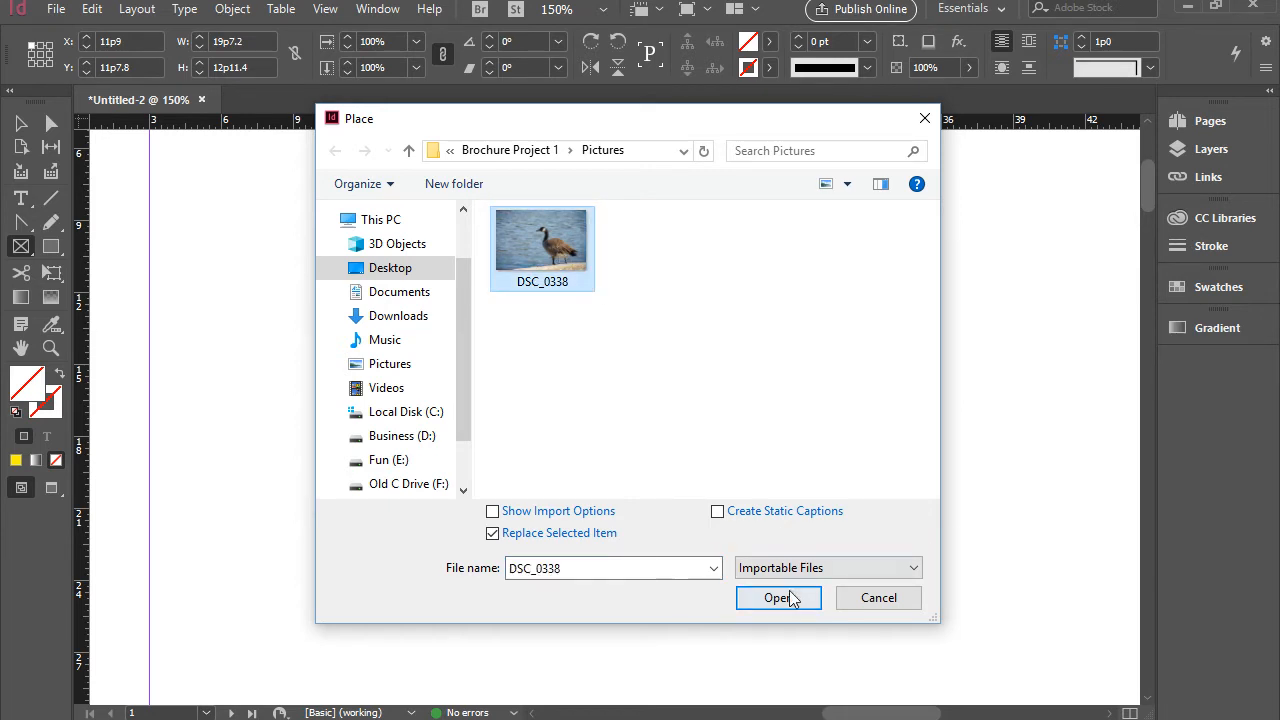
left_click(778, 596)
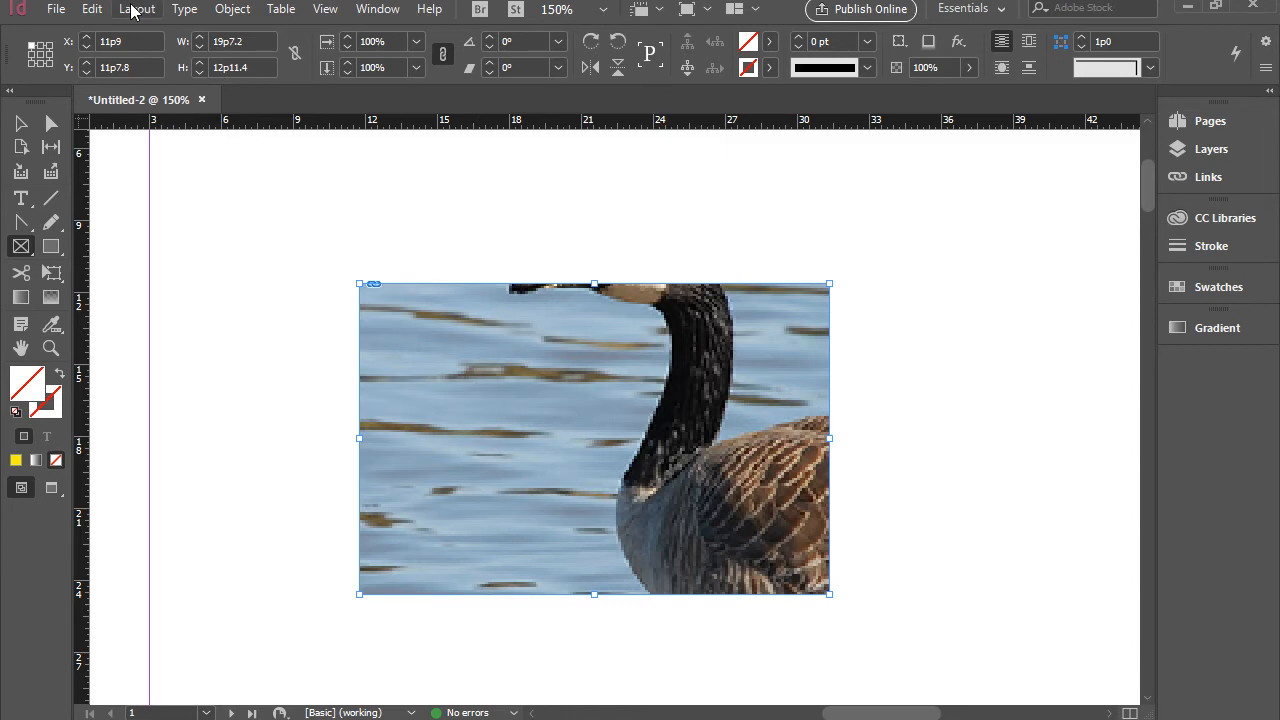
Step: Go to the Object menu to fit the goose photo proportionally in its frame
left_click(232, 8)
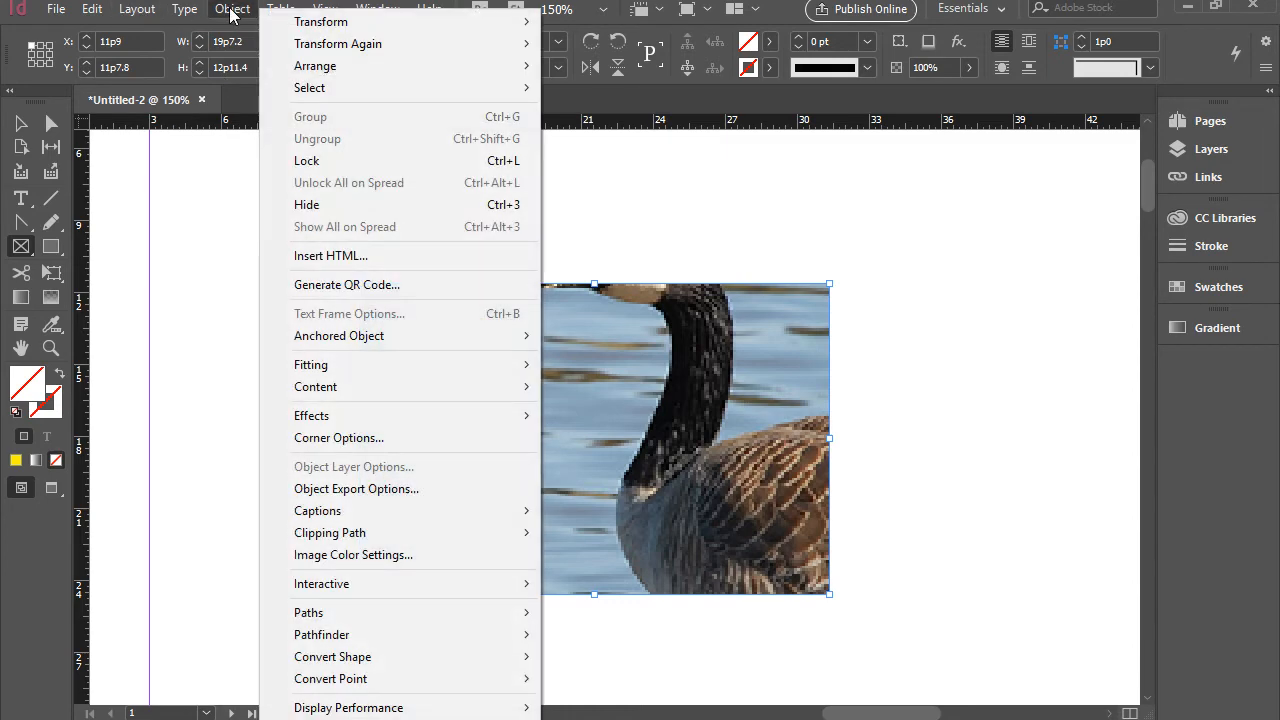
mouse_move(310, 364)
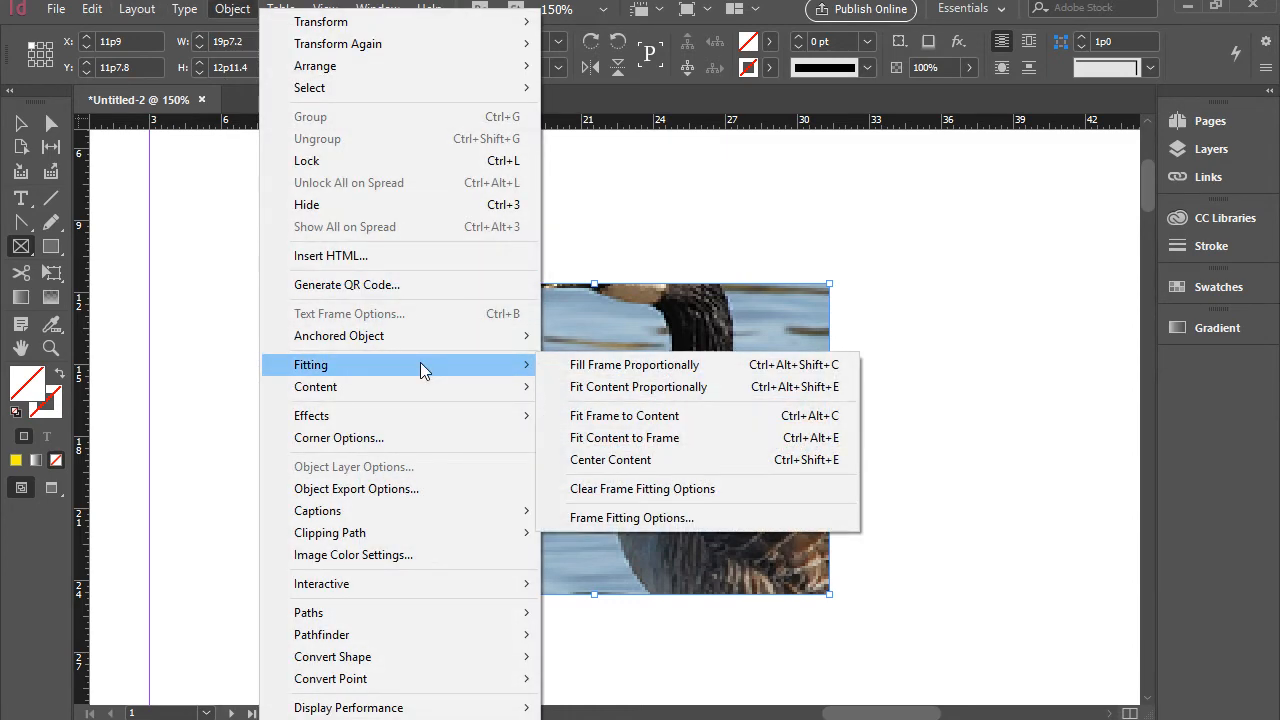
mouse_move(478, 368)
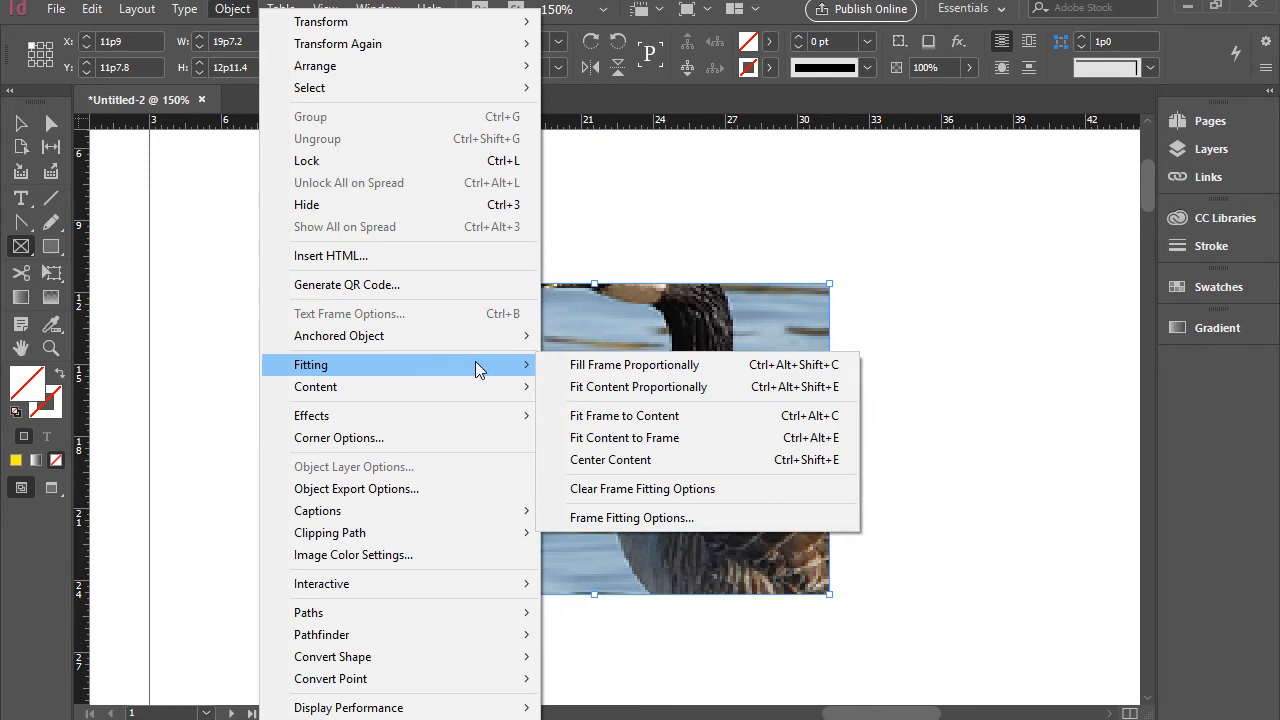
mouse_move(636, 364)
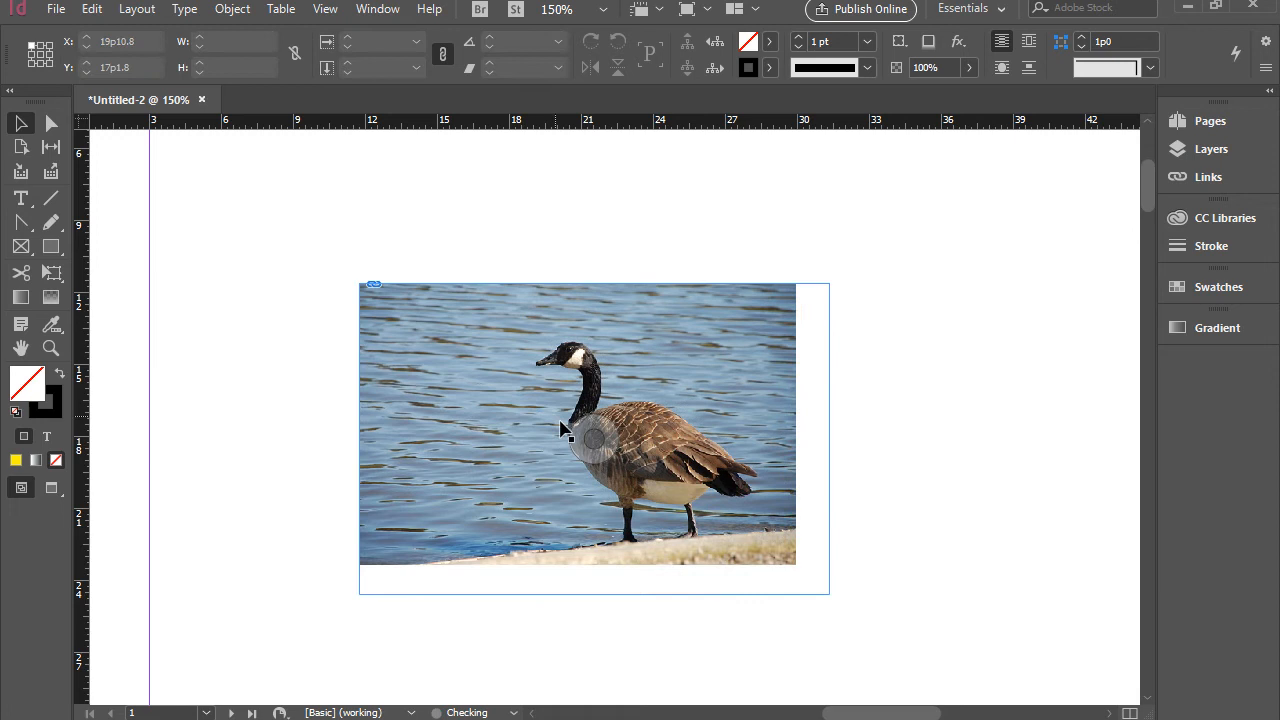
Step: Move the goose photo frame with the Selection Tool, then delete it
left_click_drag(564, 428, 618, 476)
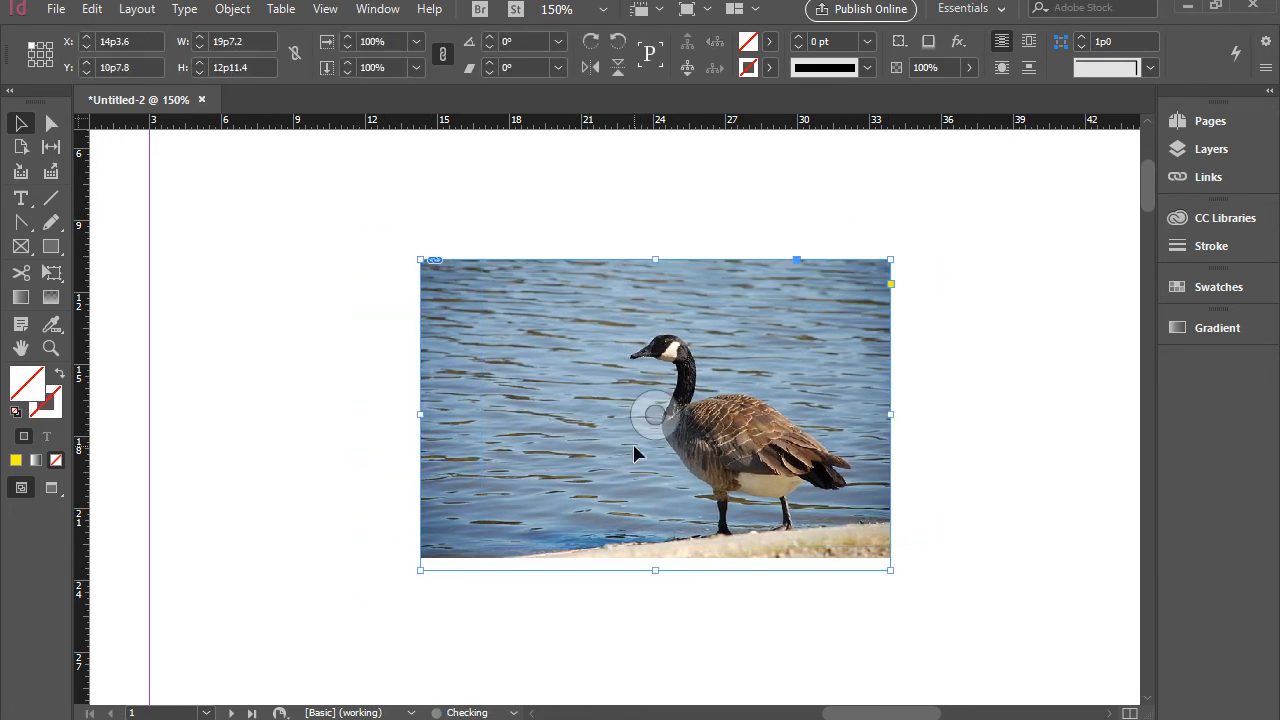
left_click_drag(640, 414, 680, 418)
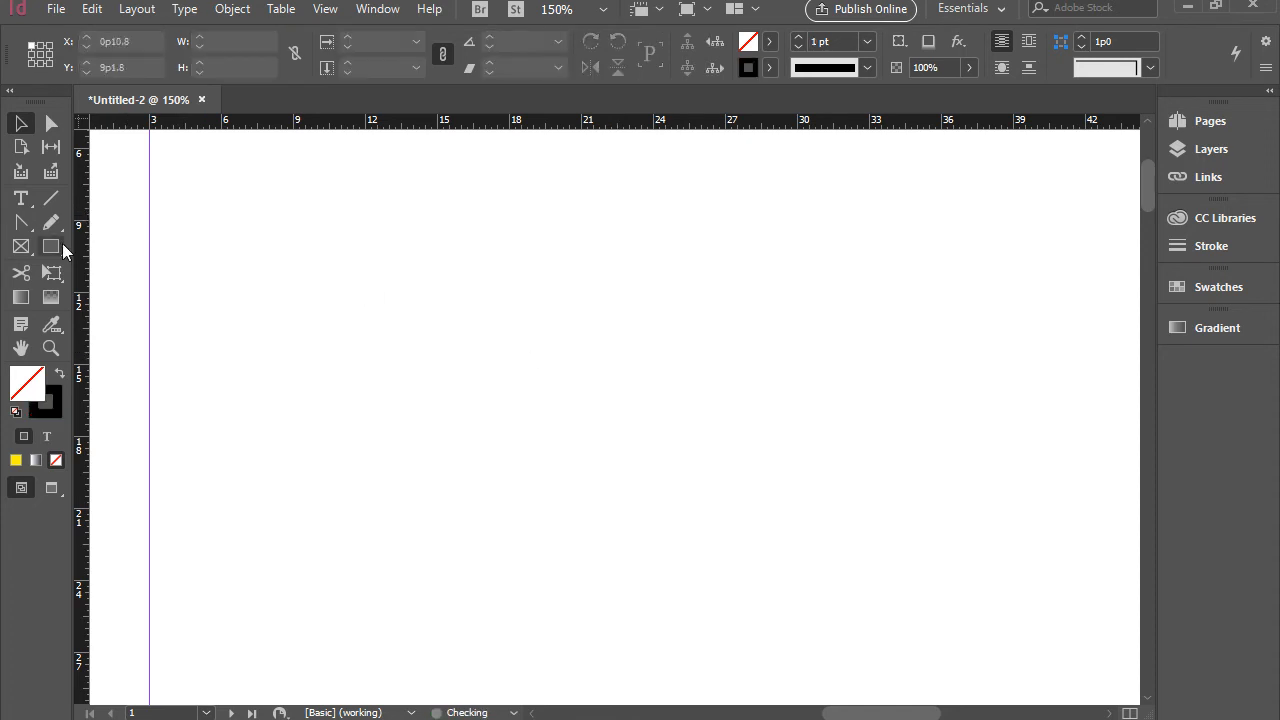
Step: Reveal the alternative frame shapes to reach the Ellipse Frame Tool
left_click(22, 246)
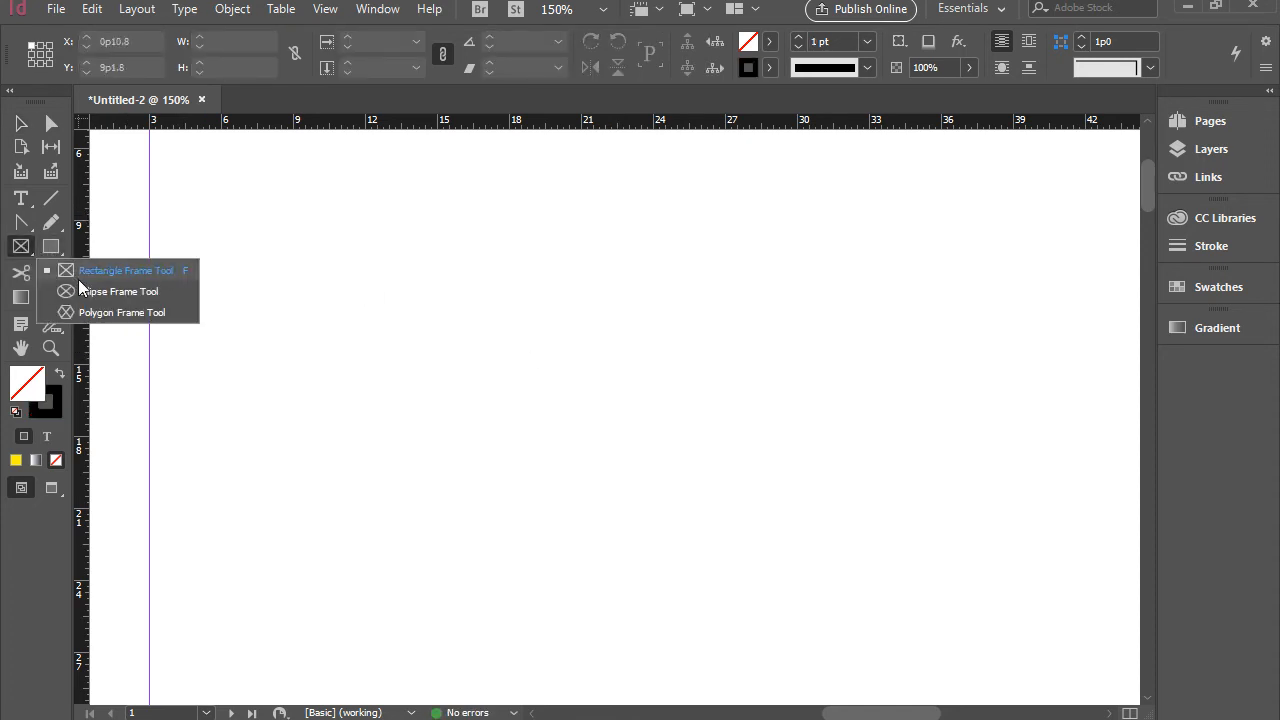
mouse_move(110, 298)
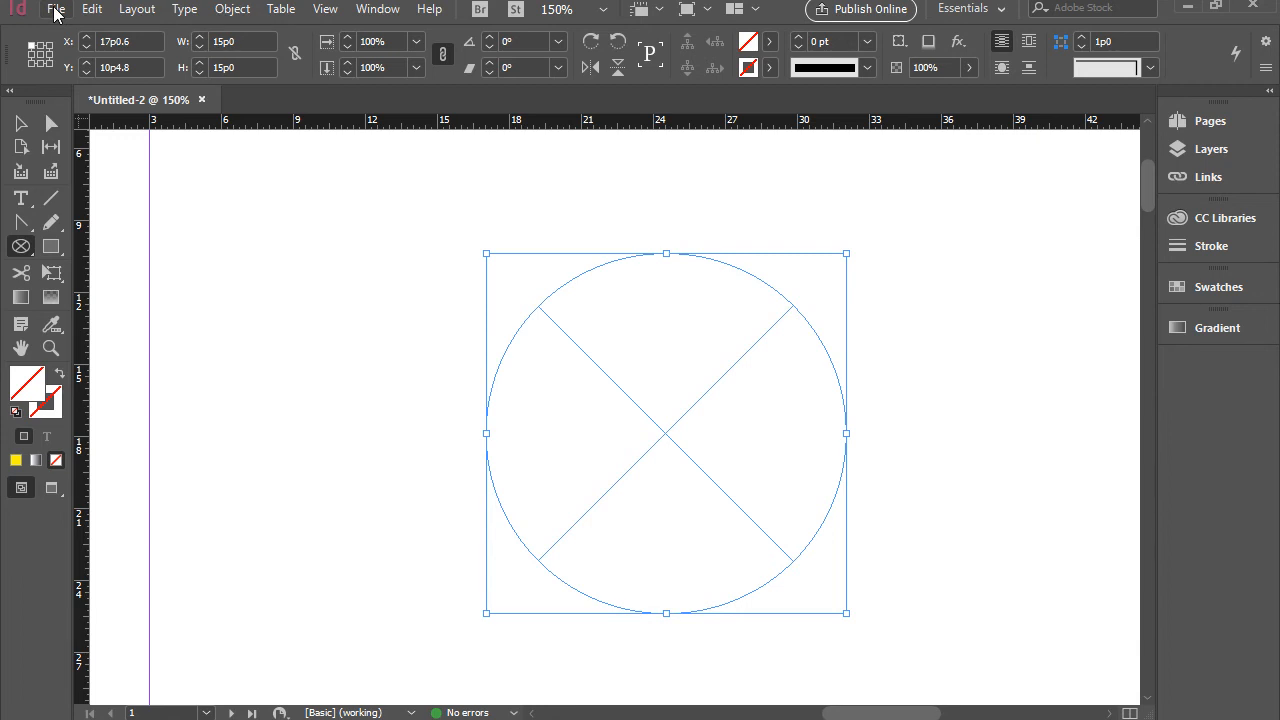
Step: Place the goose photo DSC_0338 into the circular ellipse frame
left_click(56, 8)
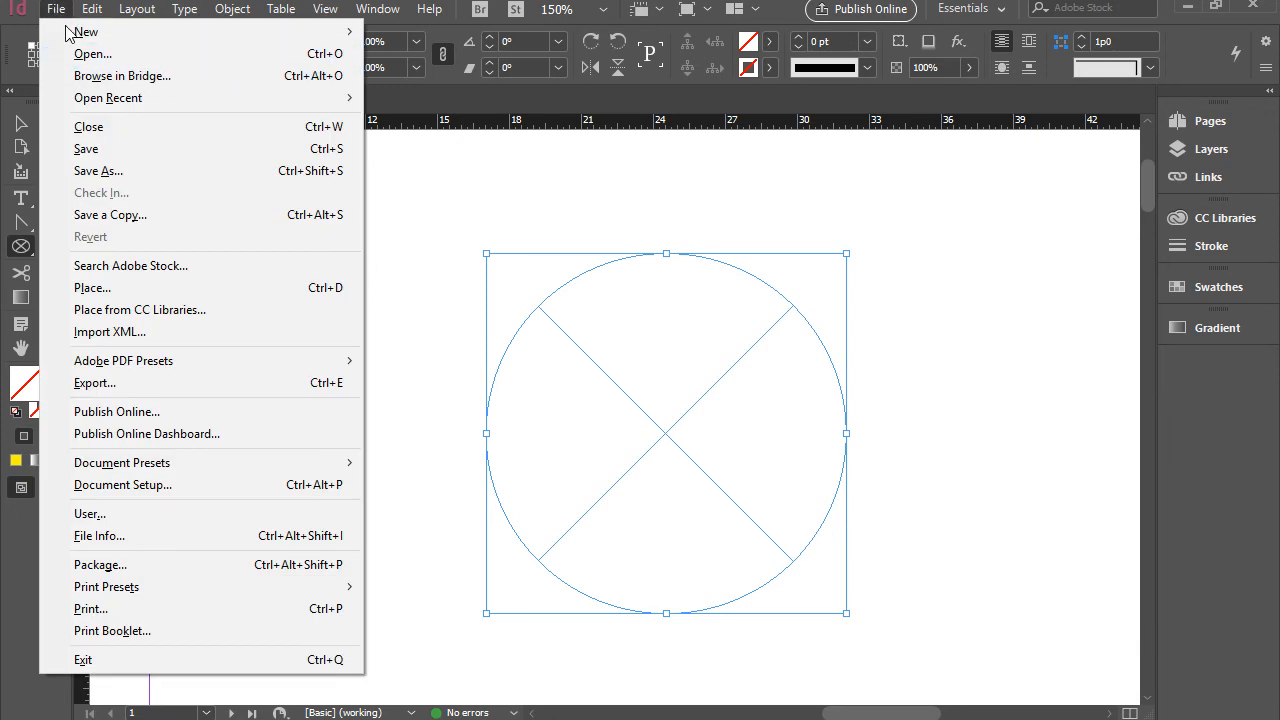
left_click(92, 288)
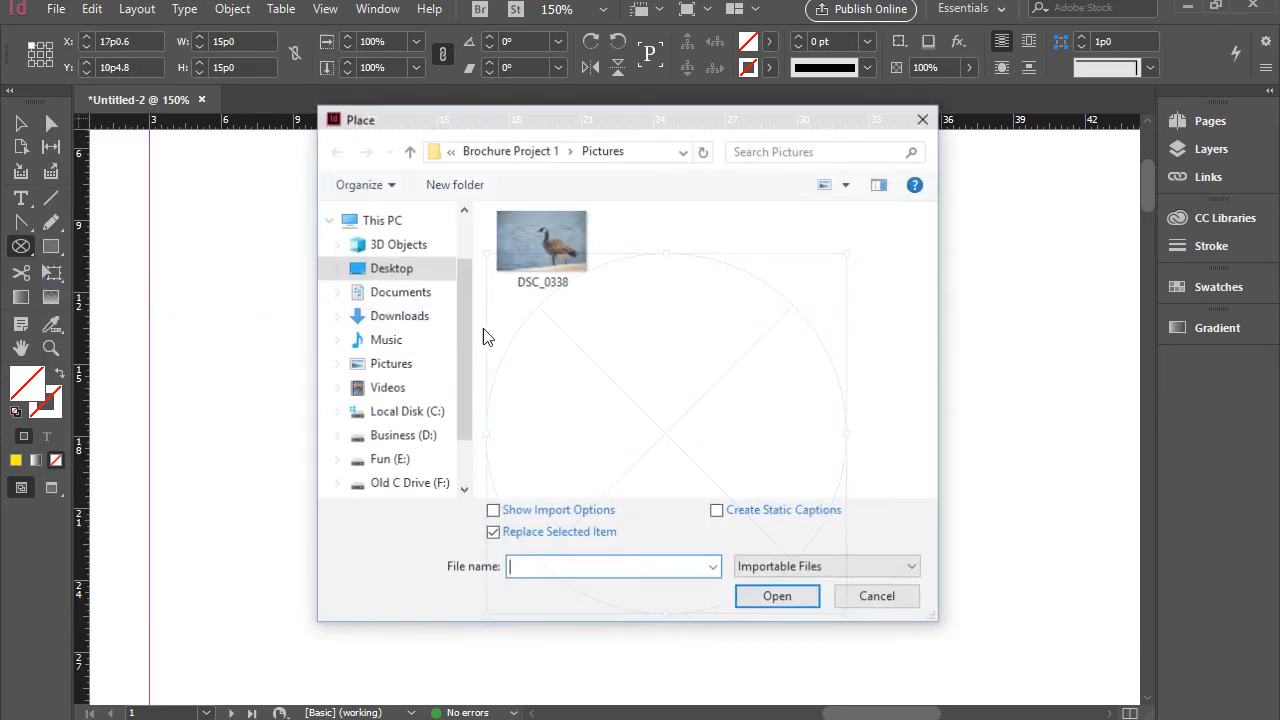
left_click(542, 240)
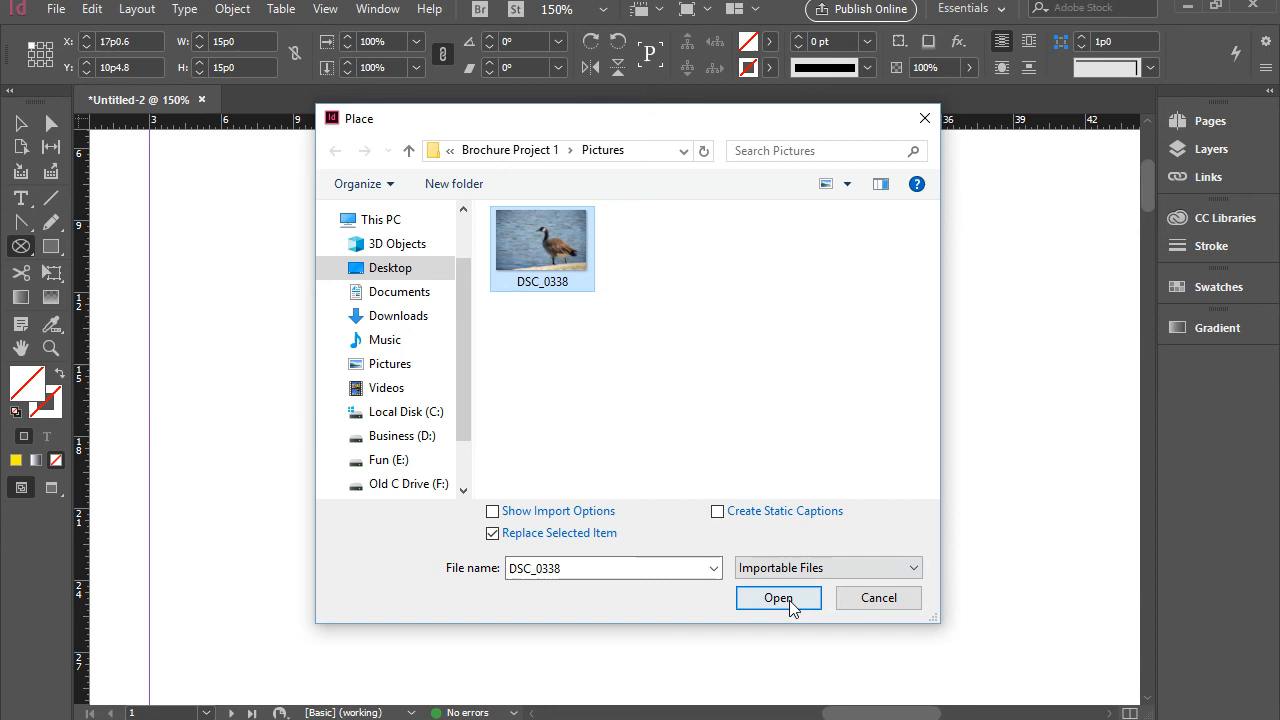
left_click(778, 596)
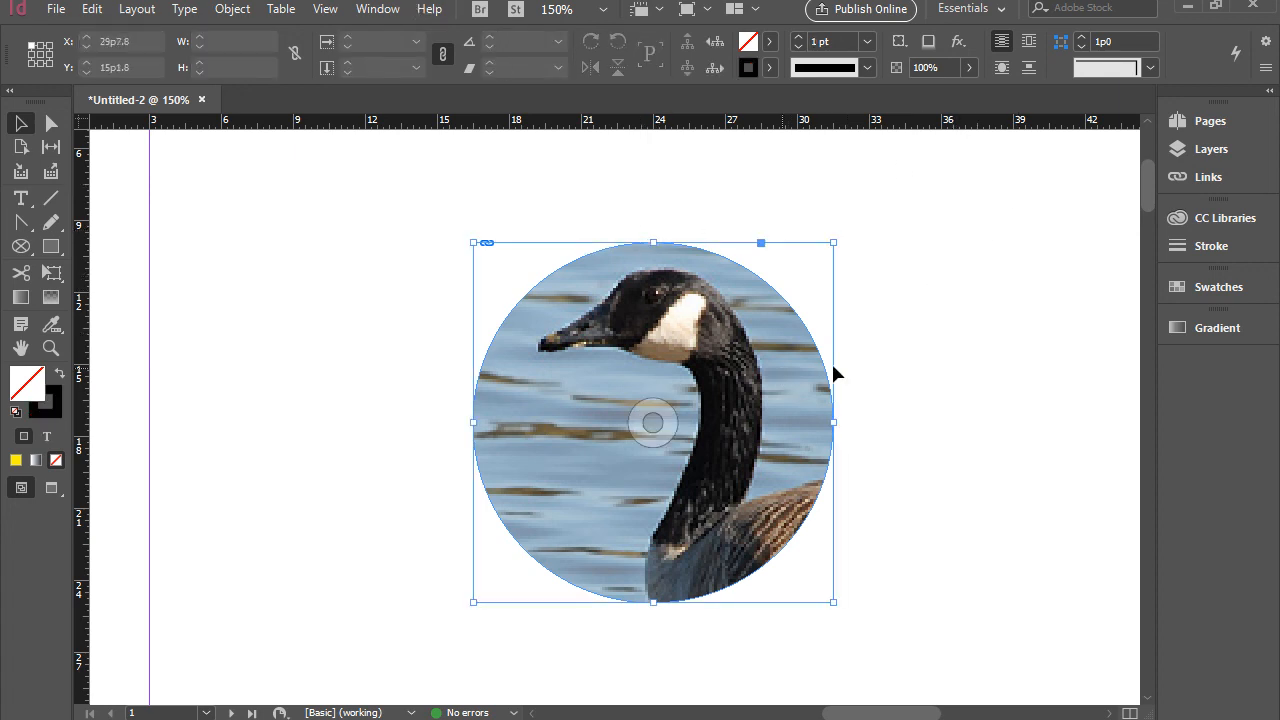
left_click(960, 320)
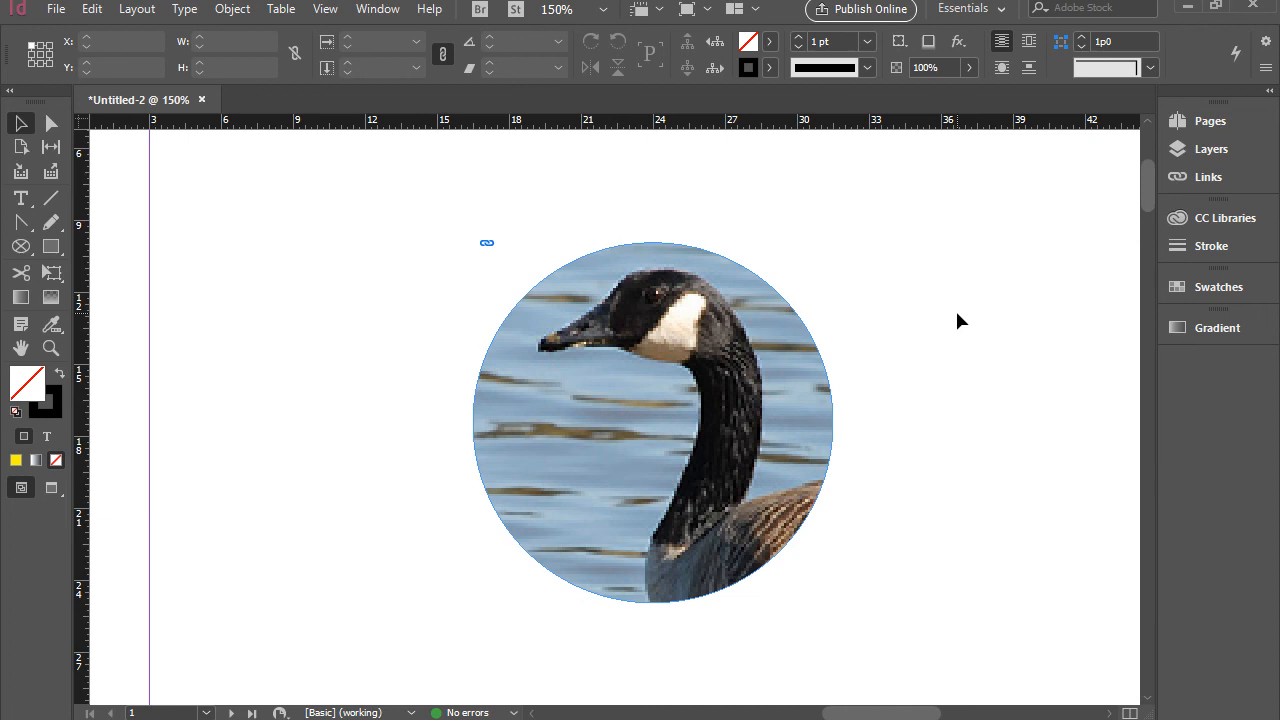